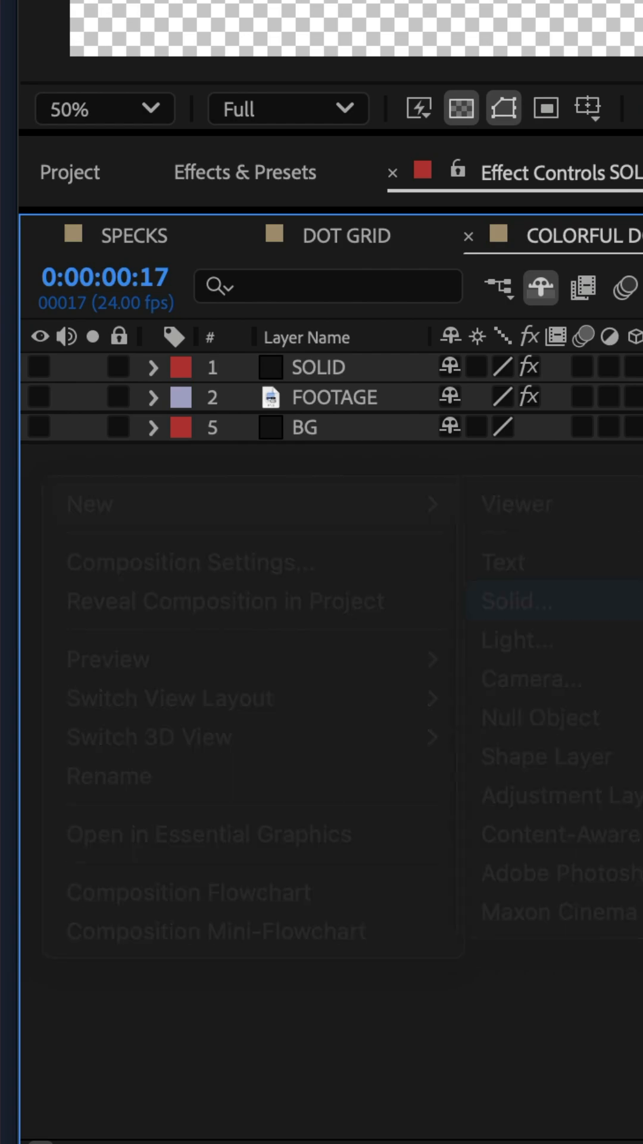
# Hide the SOLID, FOOTAGE and BG layers so the COLORFUL DOTS viewer shows black.
pyautogui.click(529, 601)
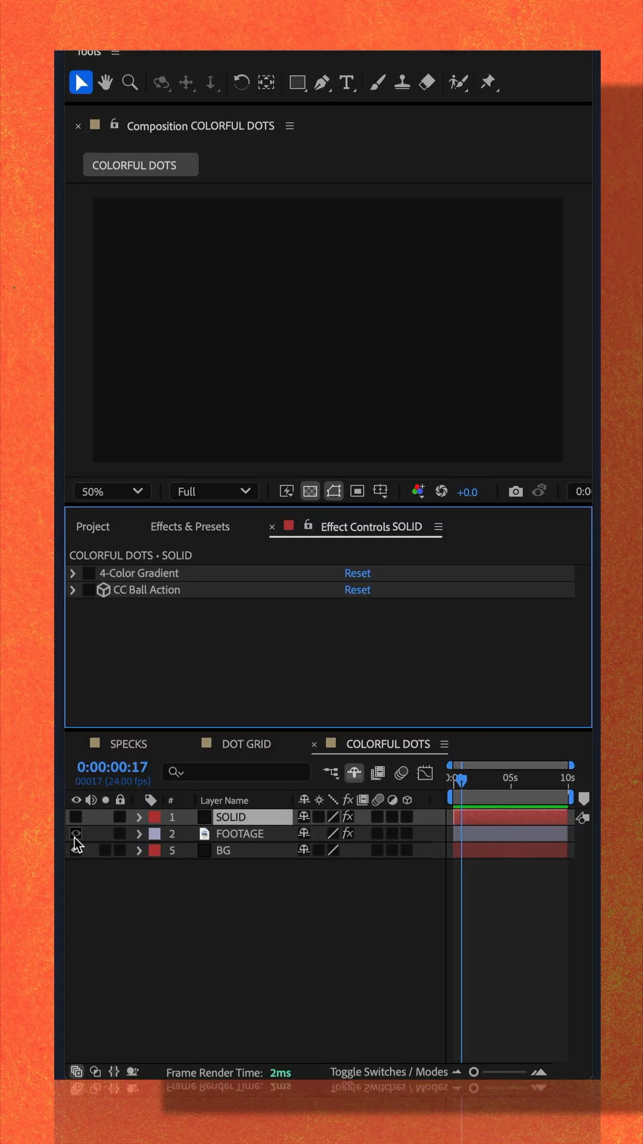
# Make FOOTAGE and BG visible again while leaving SOLID hidden.
pyautogui.click(75, 833)
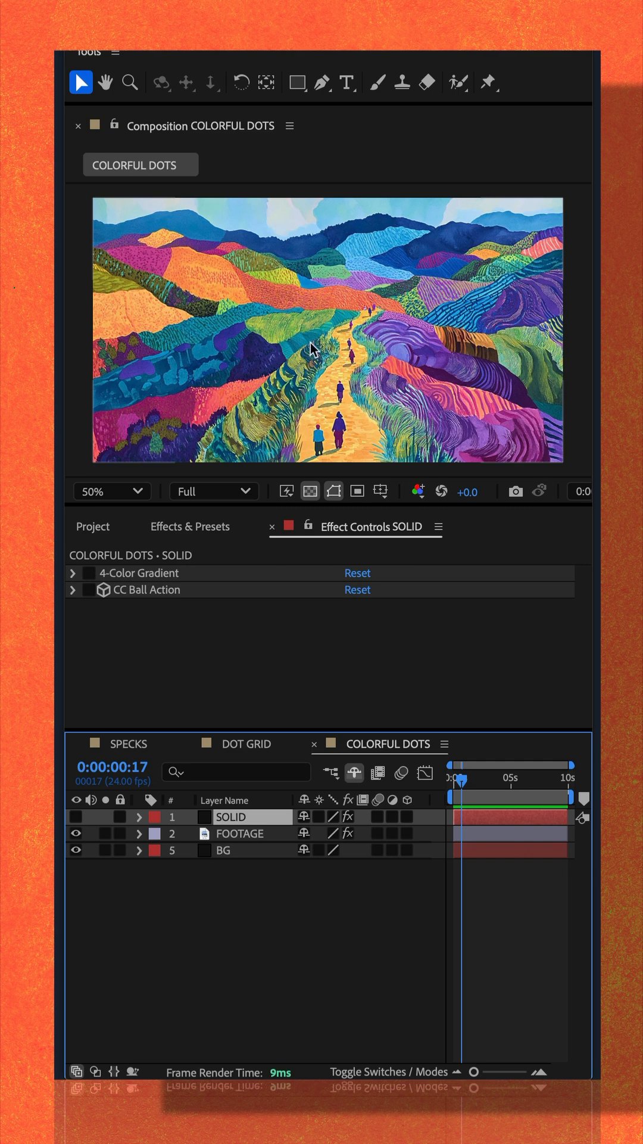
pyautogui.click(75, 816)
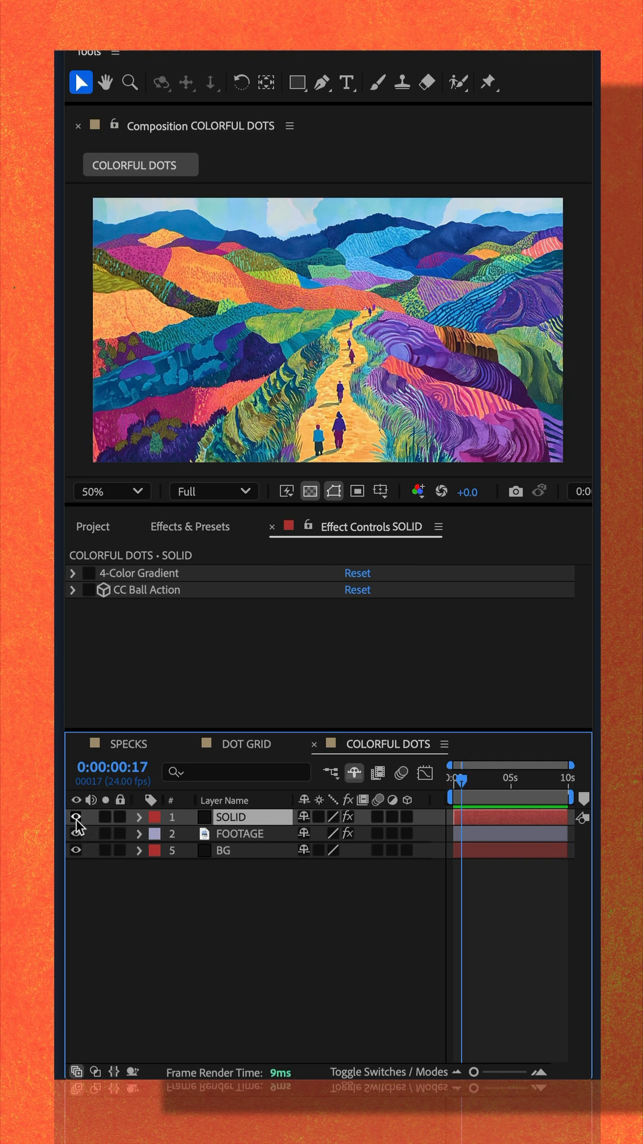
pyautogui.click(75, 816)
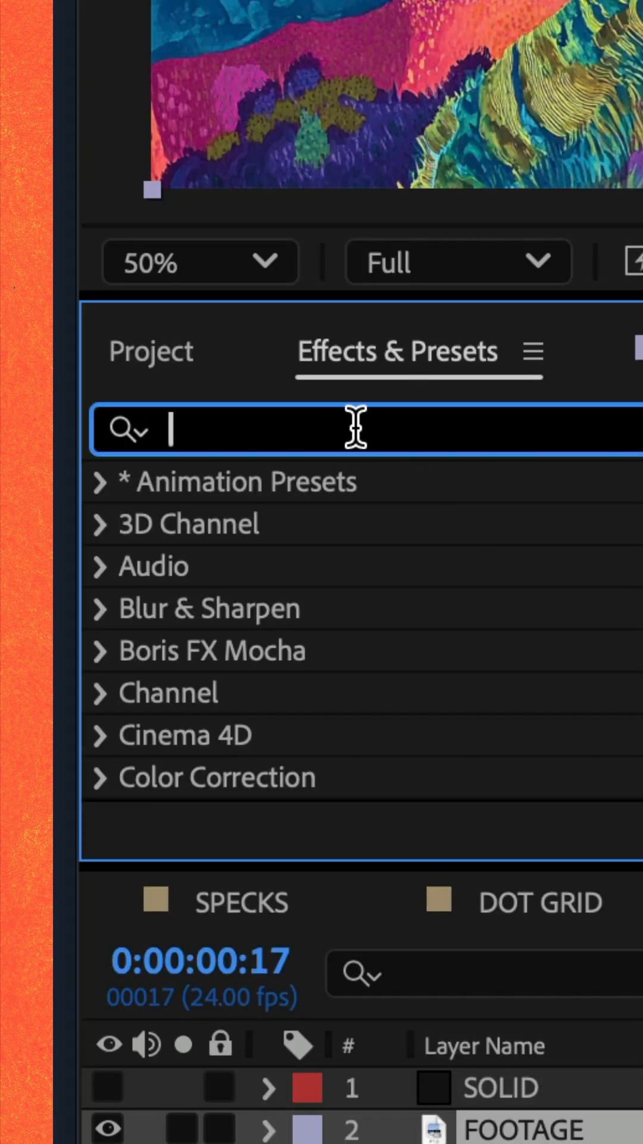
# Search 'cc bal' and apply CC Ball Action to the FOOTAGE 2 layer.
pyautogui.write('cc ba')
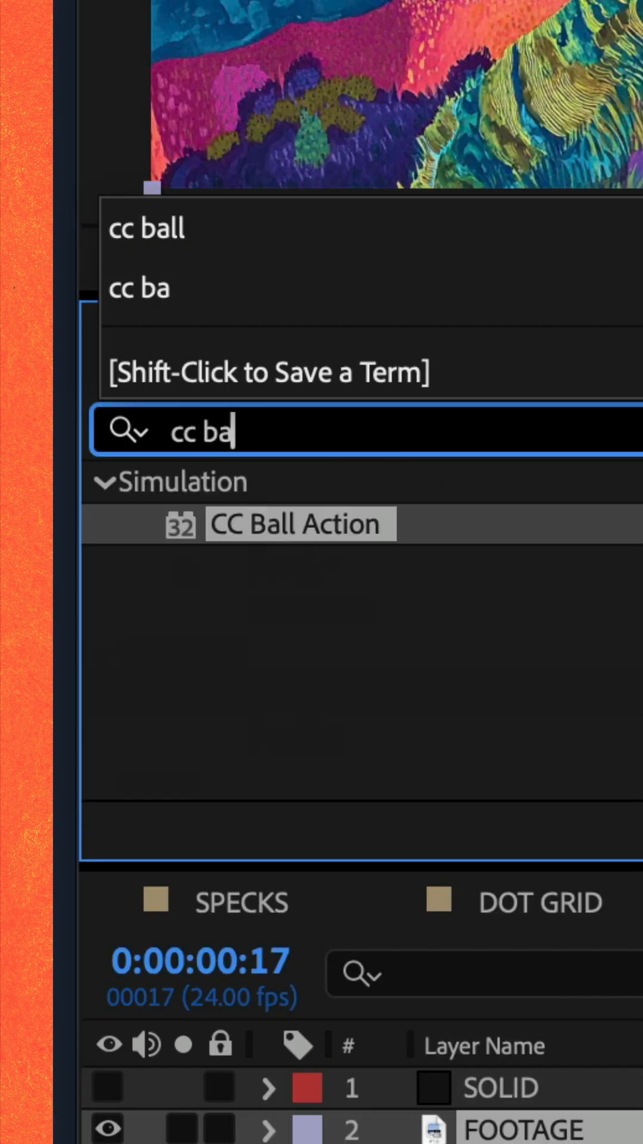
pyautogui.write('l')
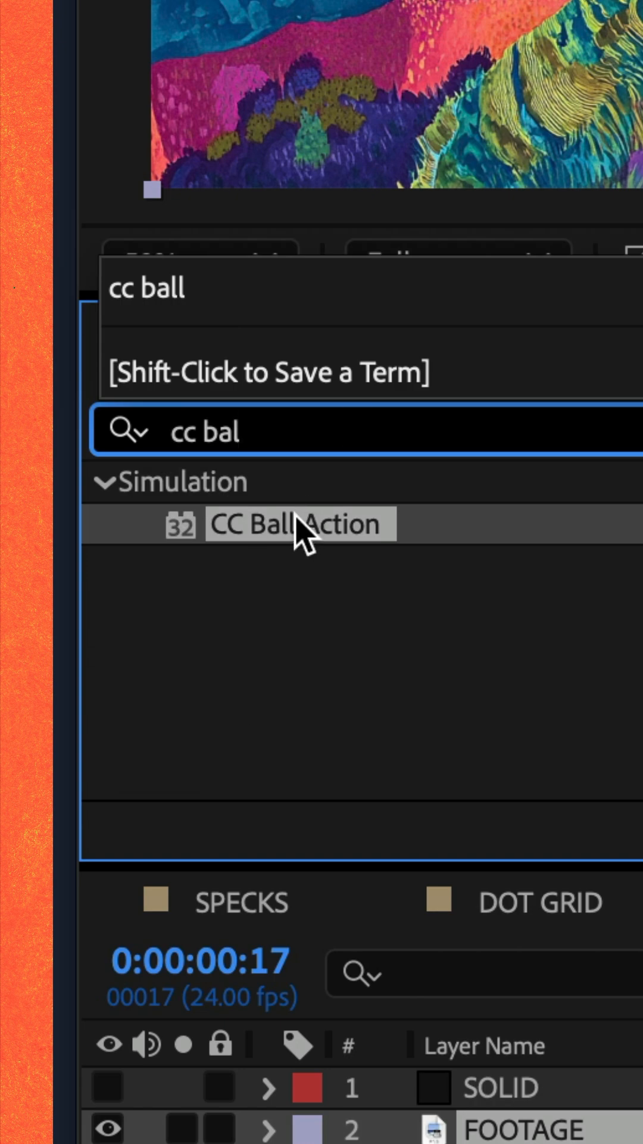
pyautogui.doubleClick(299, 523)
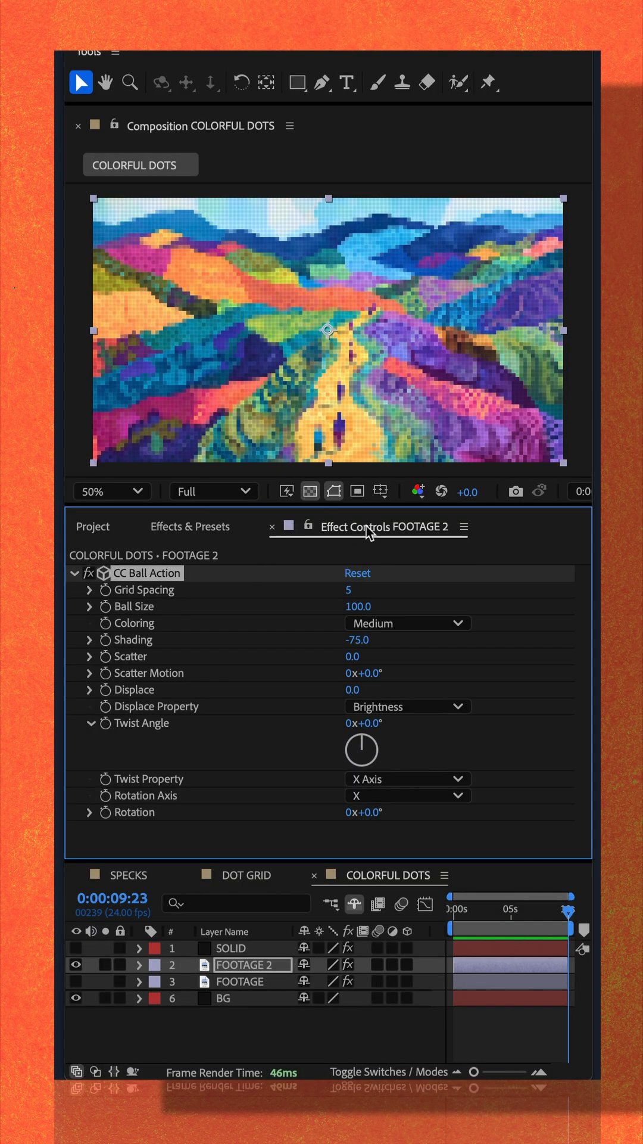